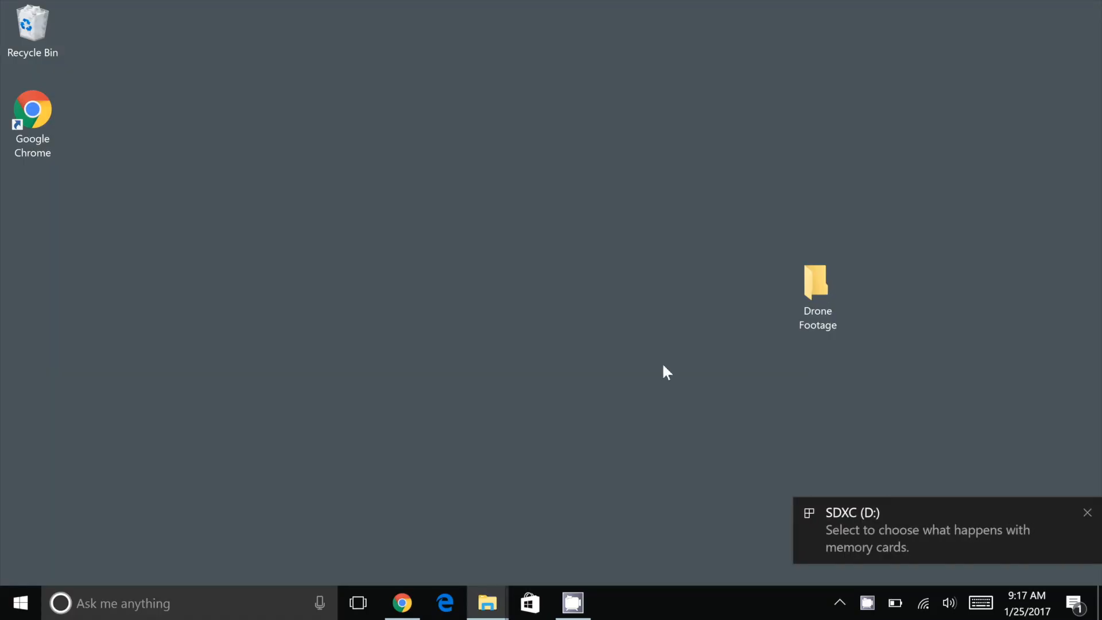
Step: Show the AutoPlay options for the inserted SDXC (D:) memory card
click(927, 529)
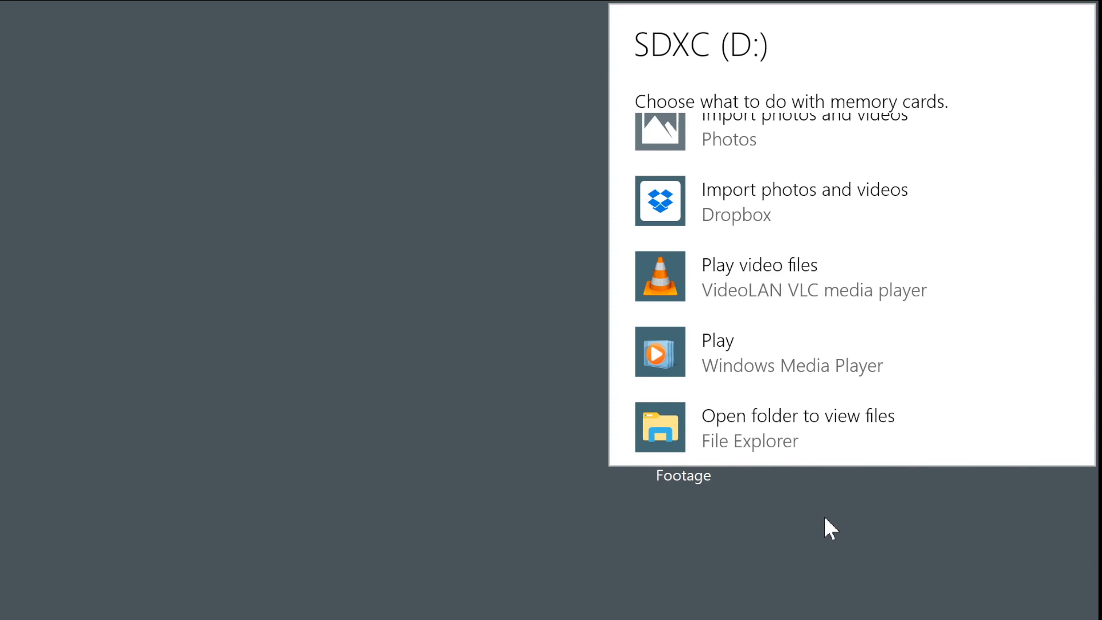
Step: View the SD card's files and open its DCIM folder
click(797, 427)
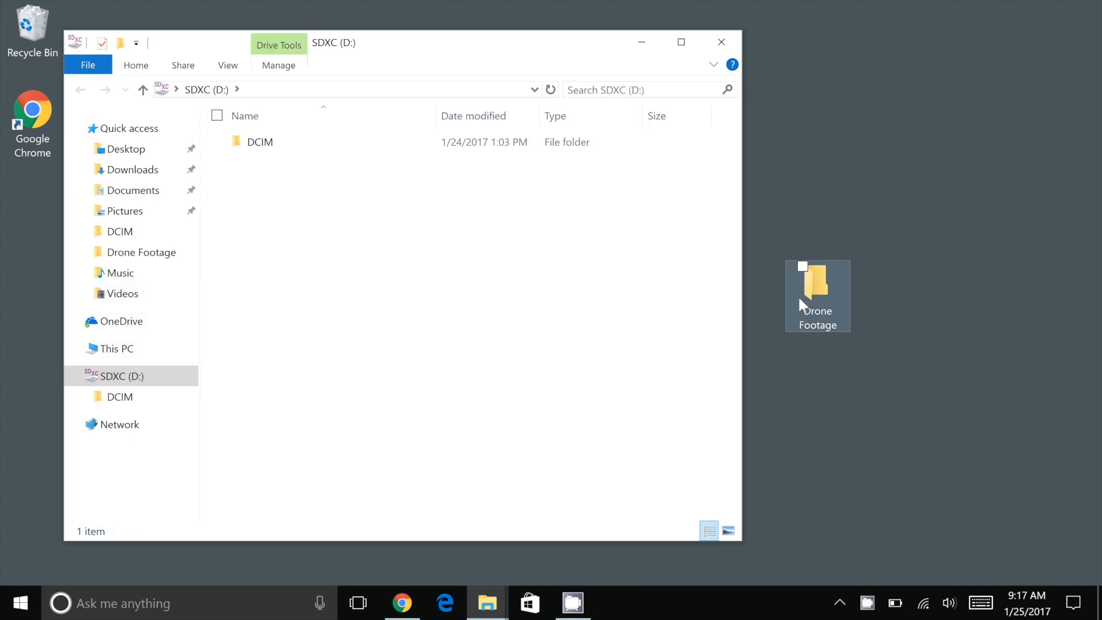
double_click(259, 141)
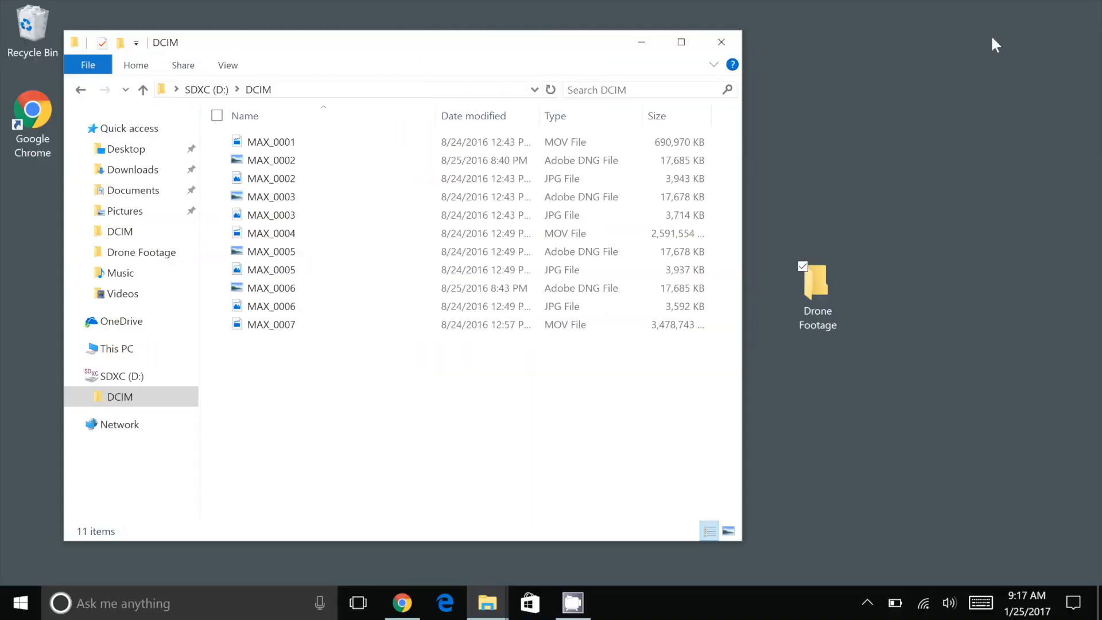
Step: Open Drone Footage on the desktop and add a new folder named 'Oregon Coast'
double_click(816, 284)
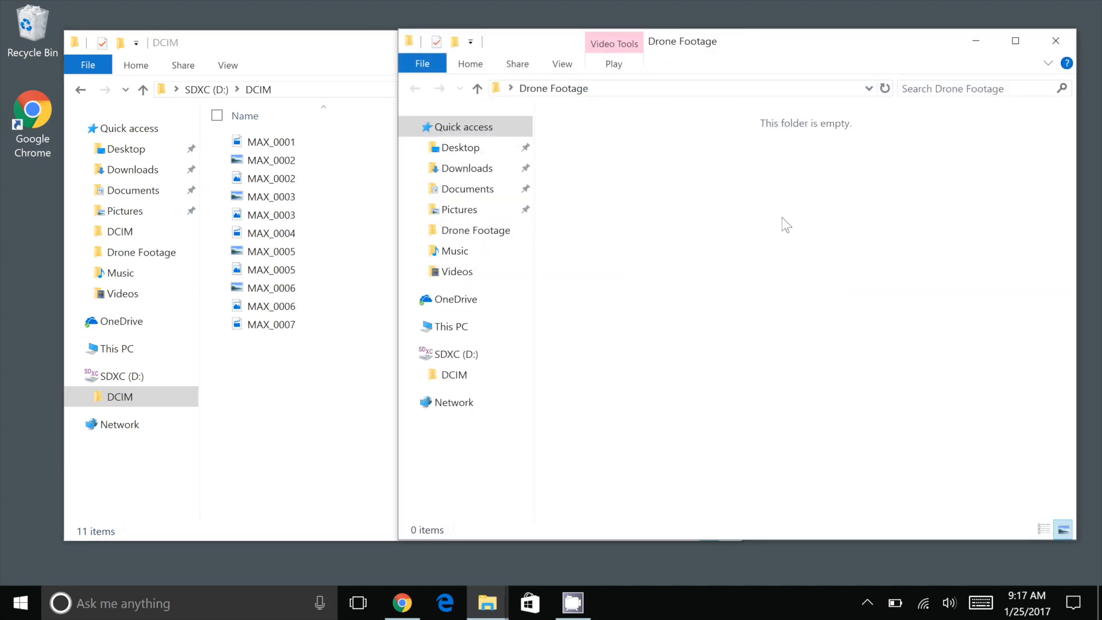
right_click(784, 225)
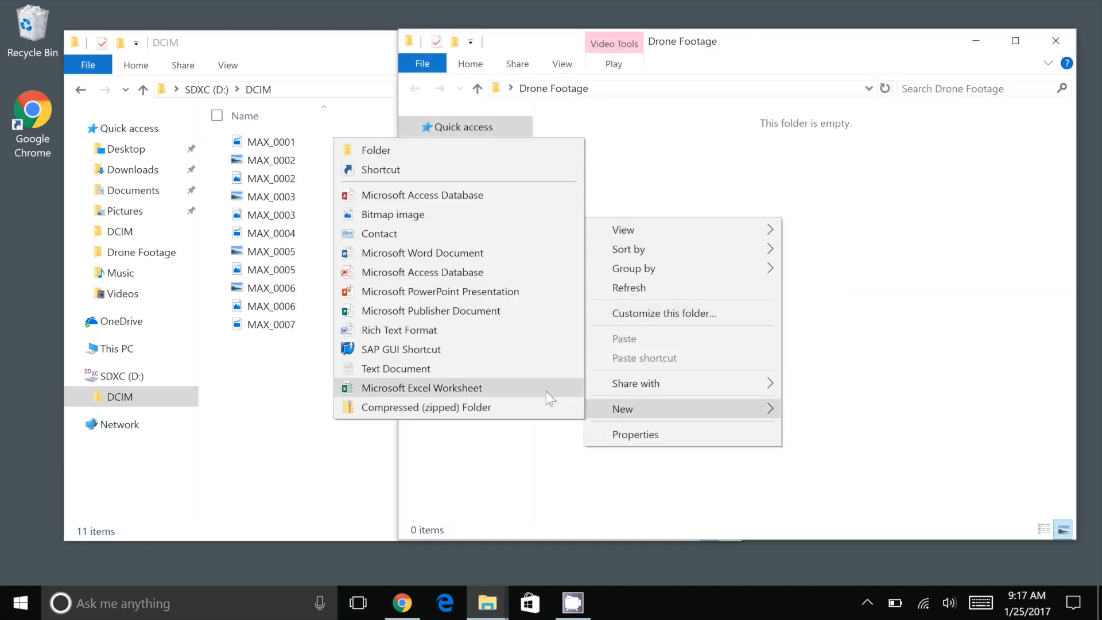
click(375, 150)
text(Oregon Coast)
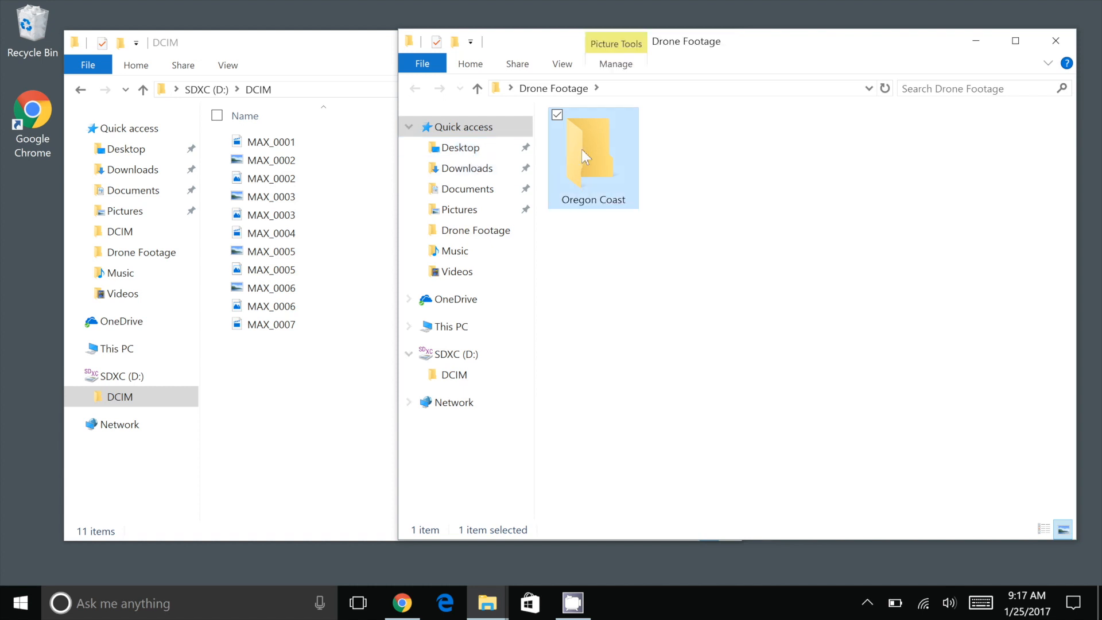
Step: Copy the 11 DCIM drone files into Oregon Coast and close its window
click(271, 196)
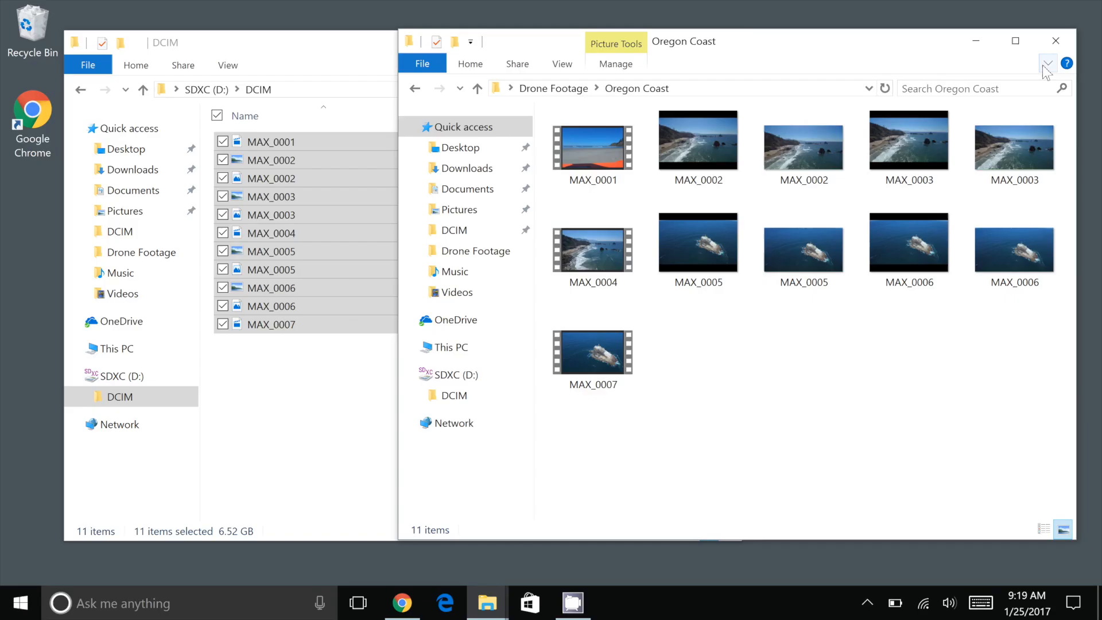
click(1054, 41)
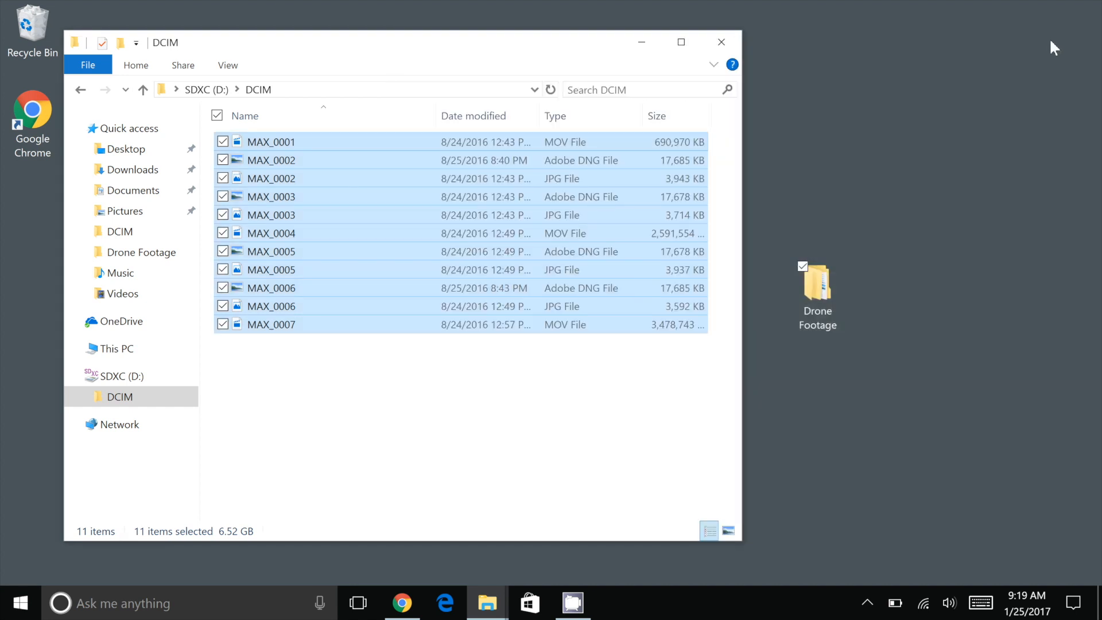